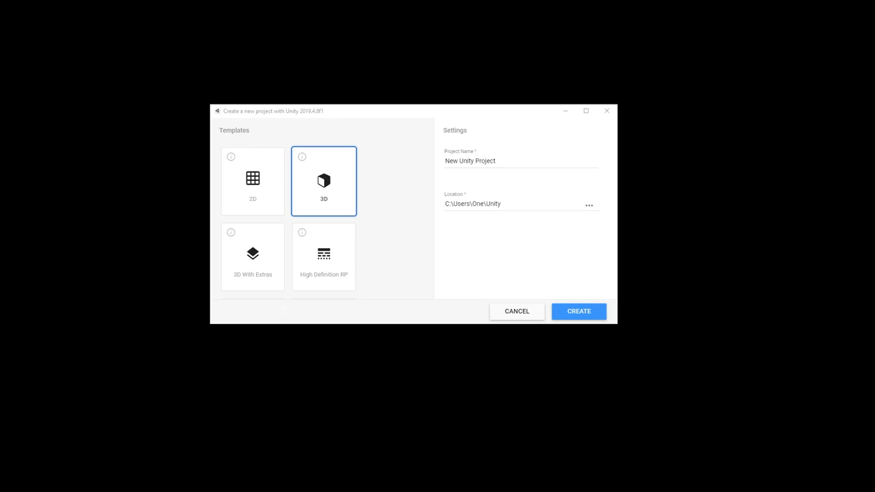
- Create the 3D project, add a Sphere named Ball and give it a cyan Ball Material
{"action": "left_click", "coordinate": [578, 312]}
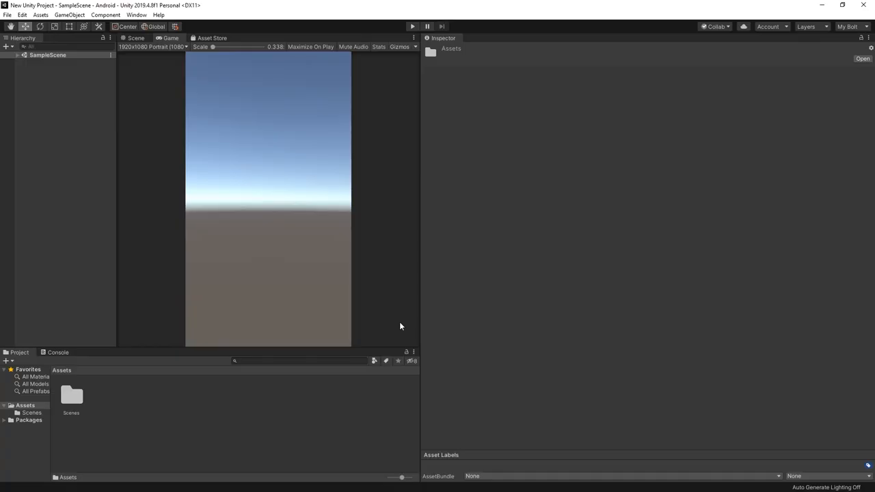
{"action": "mouse_move", "coordinate": [402, 320]}
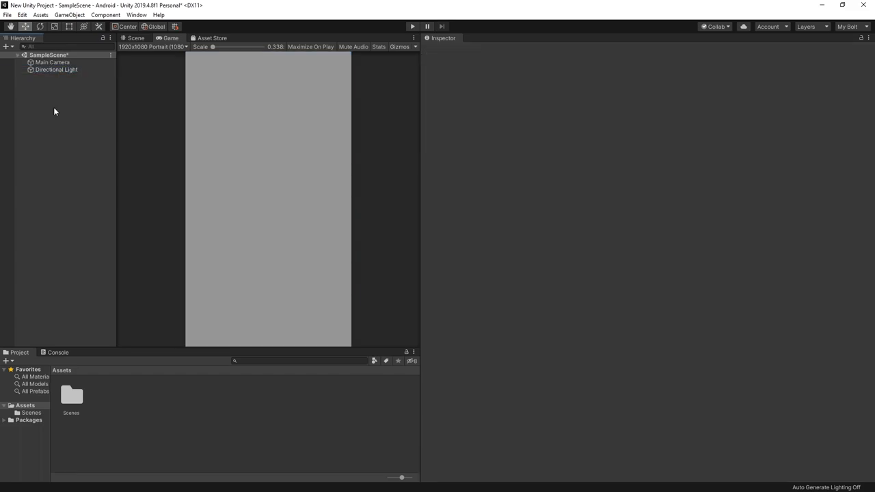
{"action": "right_click", "coordinate": [54, 111]}
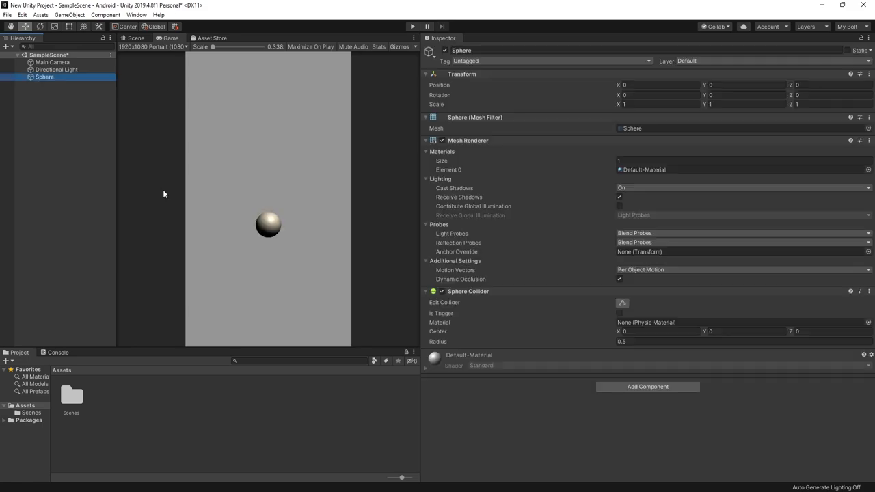
{"action": "left_click", "coordinate": [71, 394]}
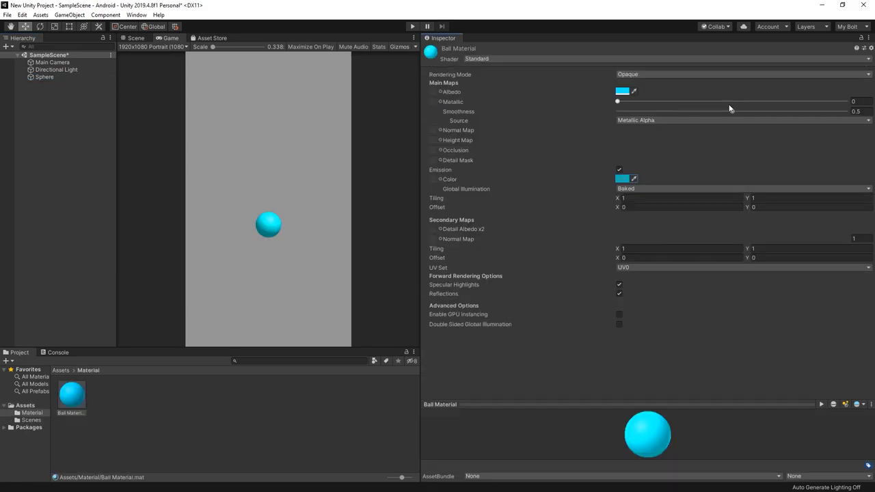
{"action": "left_click_drag", "start_coordinate": [730, 110], "coordinate": [618, 111]}
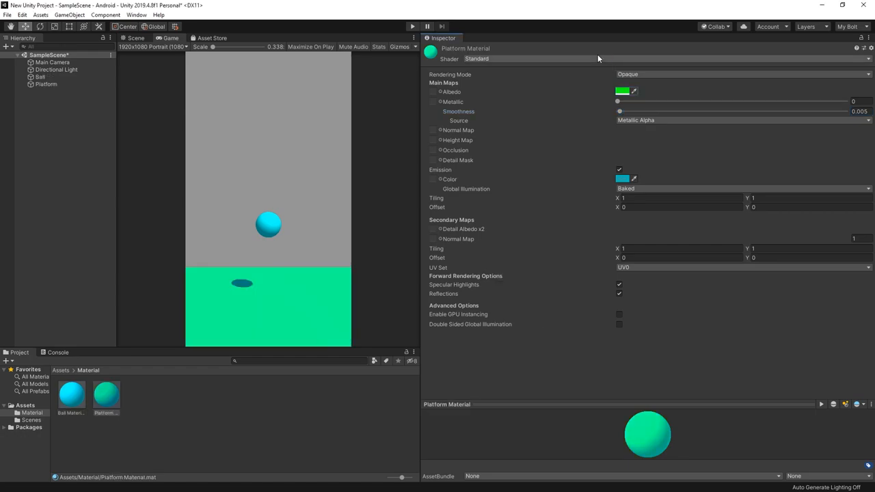
{"action": "mouse_move", "coordinate": [312, 169]}
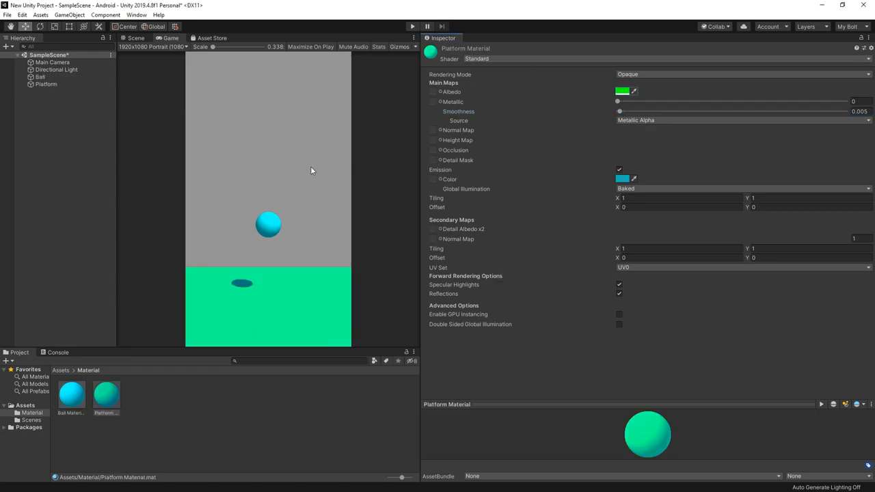
- Set the Main Camera to Solid Color with a warm sand background colour
{"action": "left_click", "coordinate": [623, 91]}
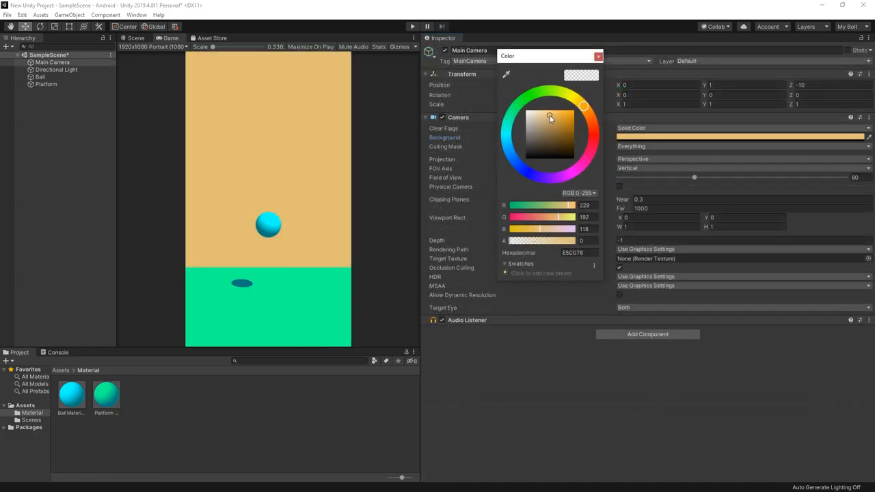
{"action": "left_click_drag", "start_coordinate": [550, 117], "coordinate": [553, 115]}
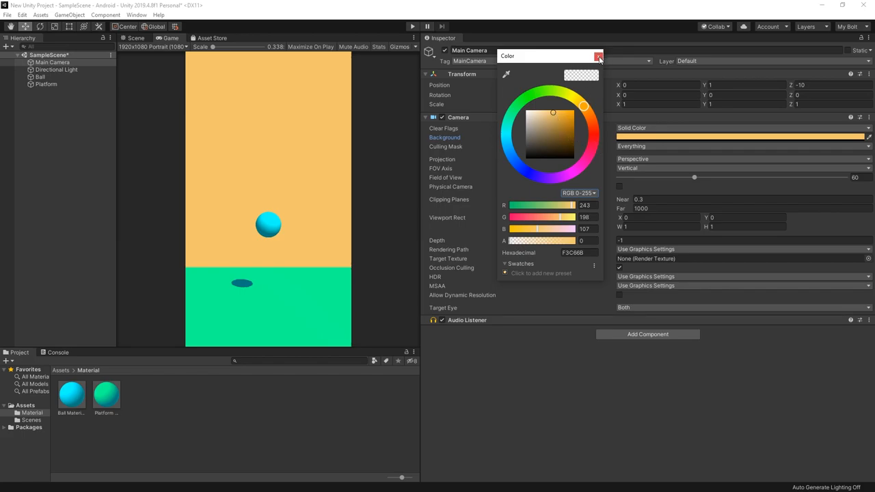
{"action": "left_click", "coordinate": [599, 56]}
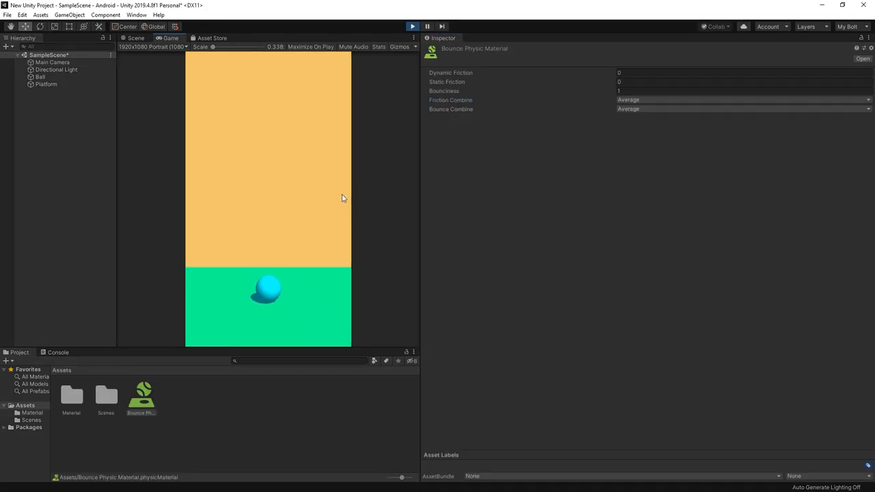
{"action": "left_click", "coordinate": [47, 84]}
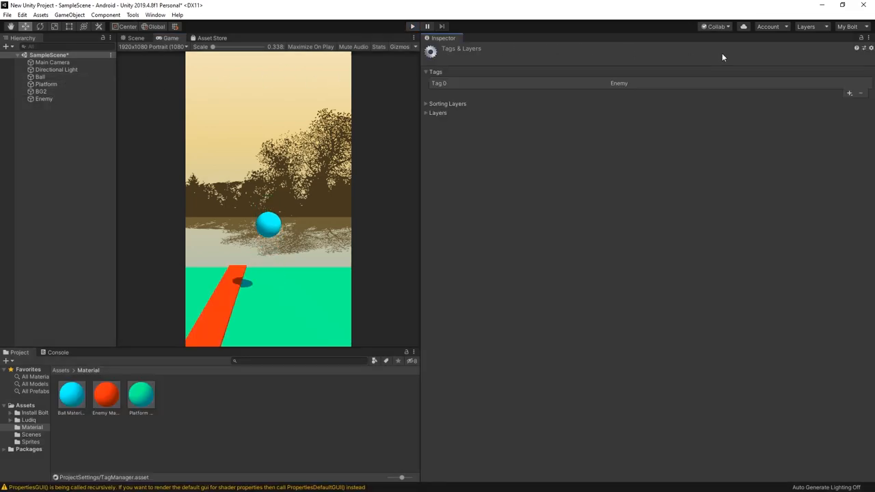
- Select the Enemy piece to give it the new Enemy tag
{"action": "left_click", "coordinate": [44, 98]}
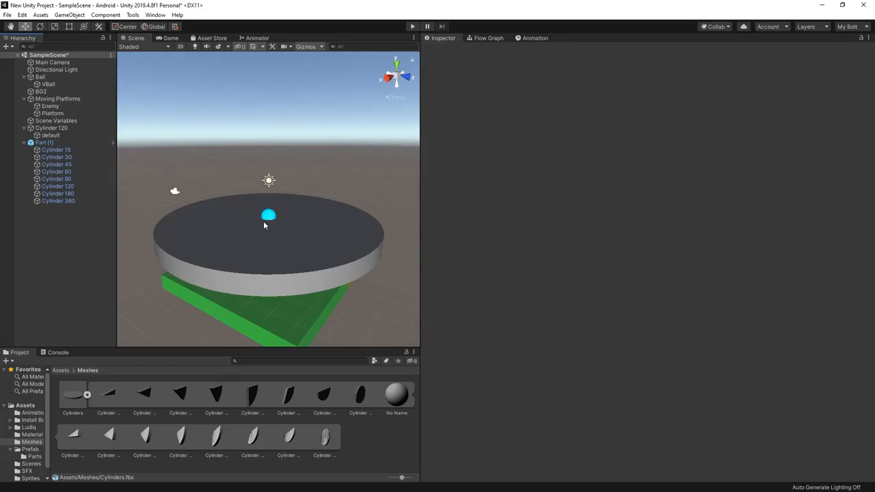
- Show the Moving Platforms flow graph rotating the platform by mouse drag at Move Speed 0.1
{"action": "left_click", "coordinate": [73, 397]}
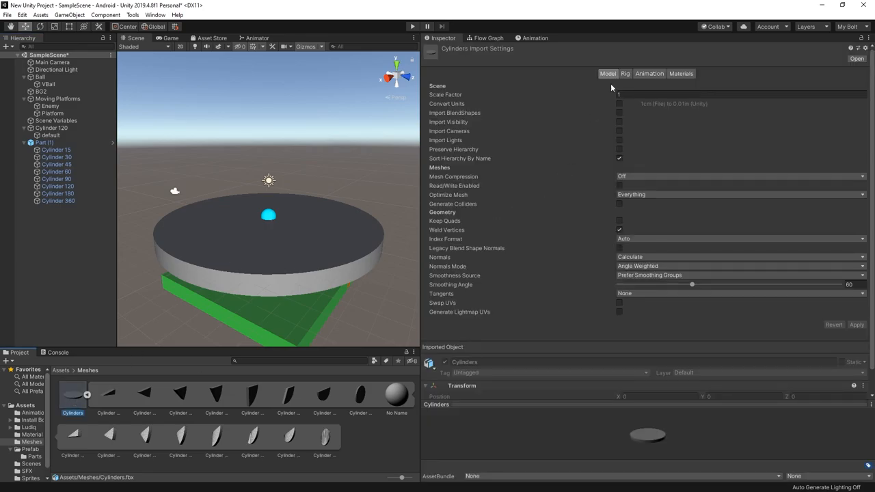
{"action": "left_click", "coordinate": [57, 186]}
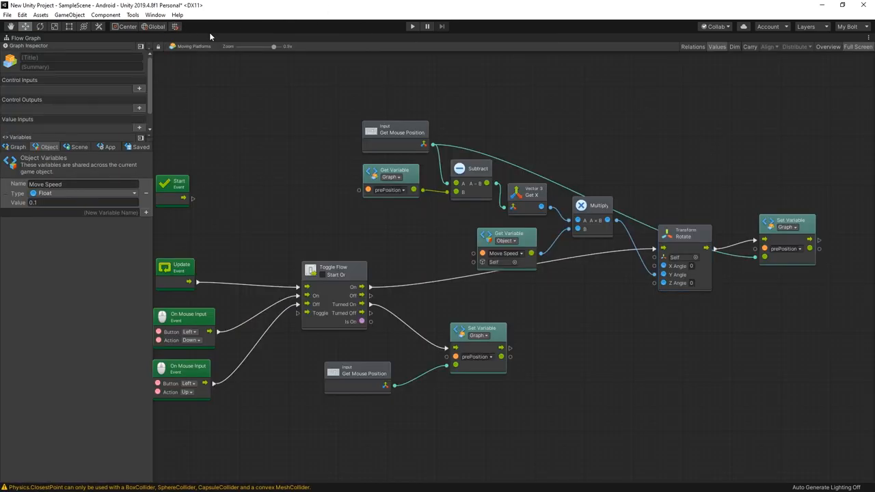
- Run the game to show slices knocked away by Add Force, Add Torque, Set Parent and Destroy
{"action": "left_click", "coordinate": [407, 24]}
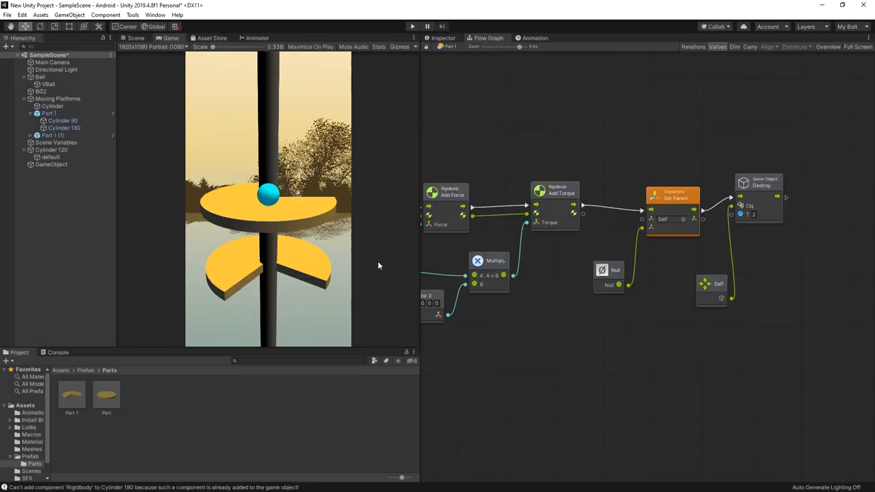
- Create a Precise folder of slice prefabs and group Cylinder 90 and 180 under Part 1
{"action": "left_click", "coordinate": [52, 136]}
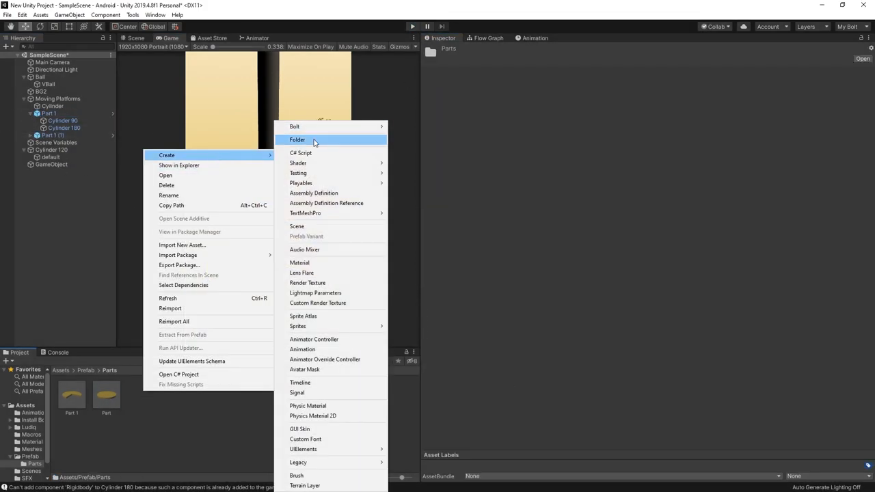
{"action": "left_click", "coordinate": [298, 140]}
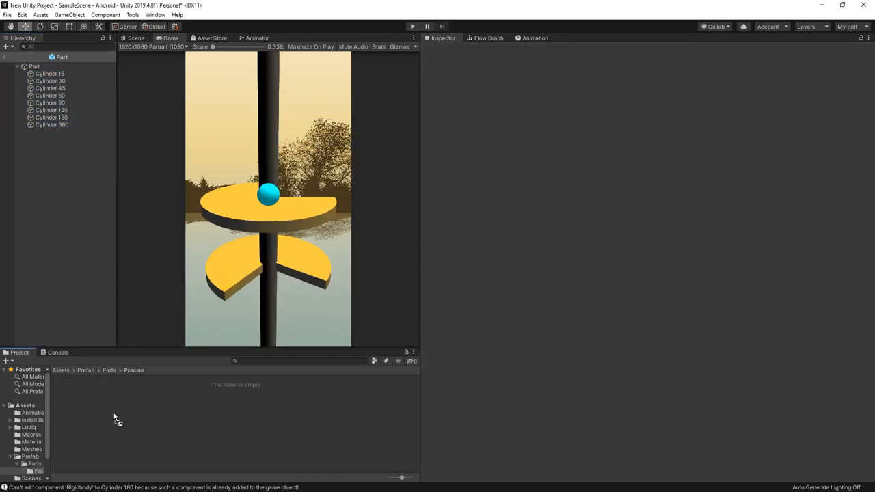
{"action": "left_click", "coordinate": [314, 397]}
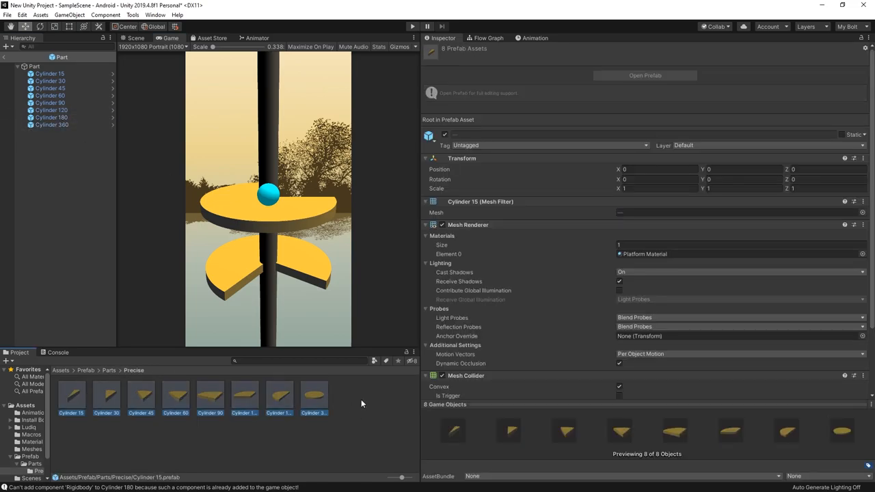
{"action": "mouse_move", "coordinate": [345, 413]}
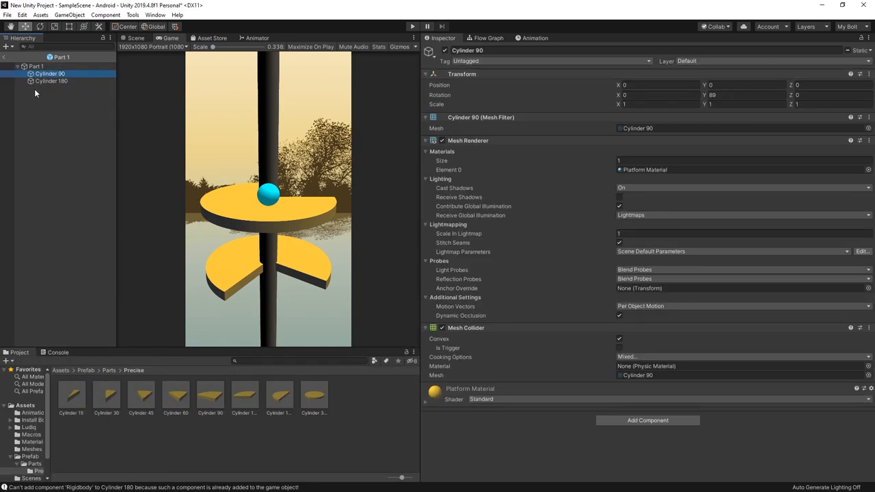
{"action": "left_click", "coordinate": [62, 120]}
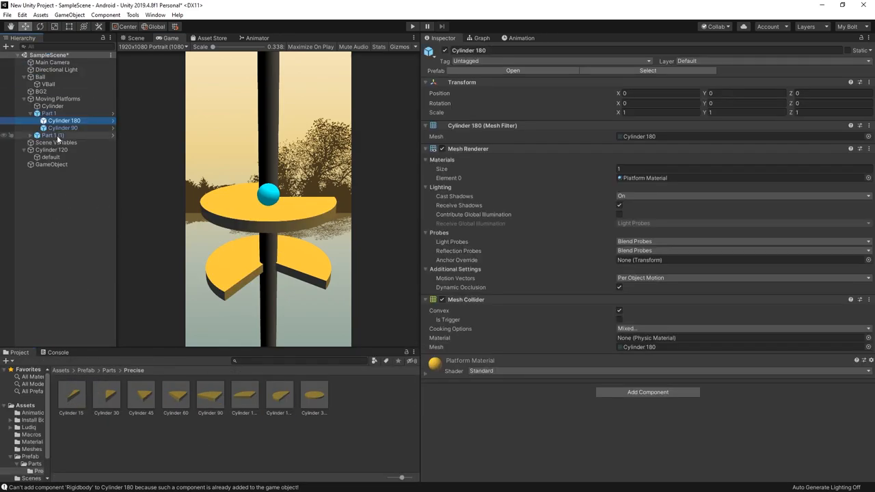
- Add a Vector 3 graph variable Create Position beside prePosition in Moving Platforms
{"action": "left_click", "coordinate": [52, 107]}
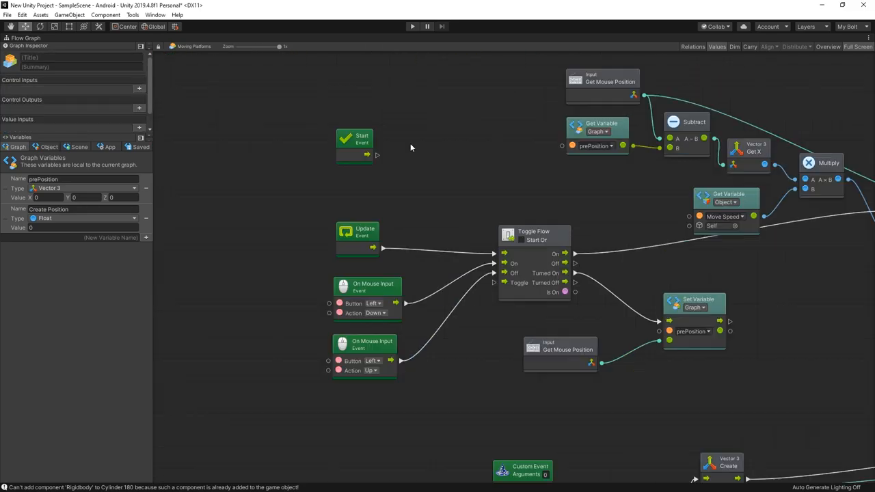
- Run the game with Part 9 combining a yellow disc and red Enemy-tagged slices
{"action": "left_click", "coordinate": [407, 24]}
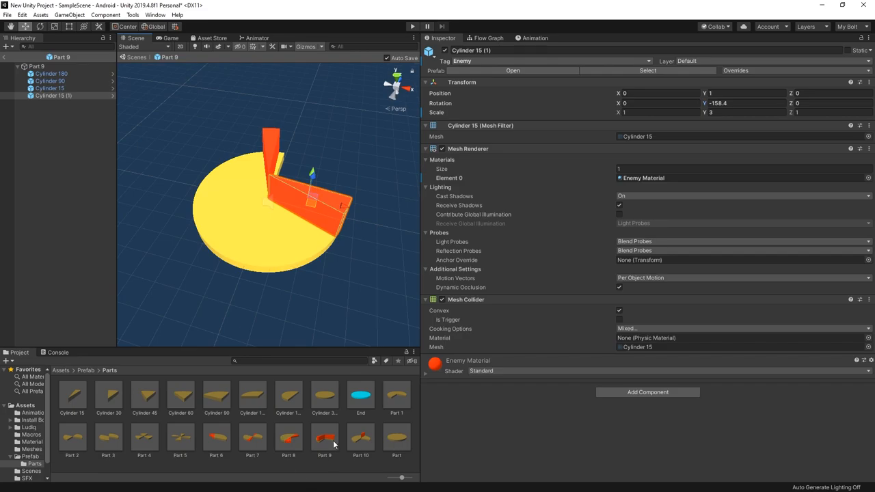
- Play the randomly generated levels built from the Part prefabs in three colour themes
{"action": "left_click", "coordinate": [411, 26]}
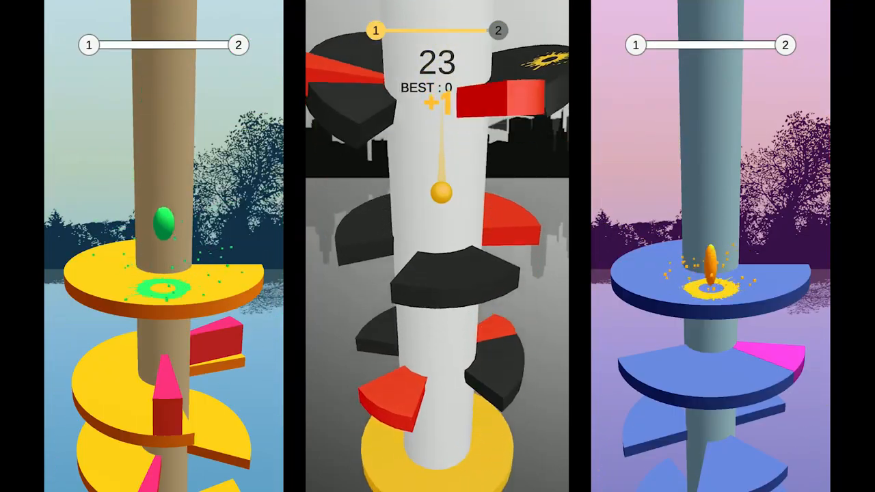
- Keep playing beside the store Helix Jump as the score climbs to 24
{"action": "left_click", "coordinate": [438, 194]}
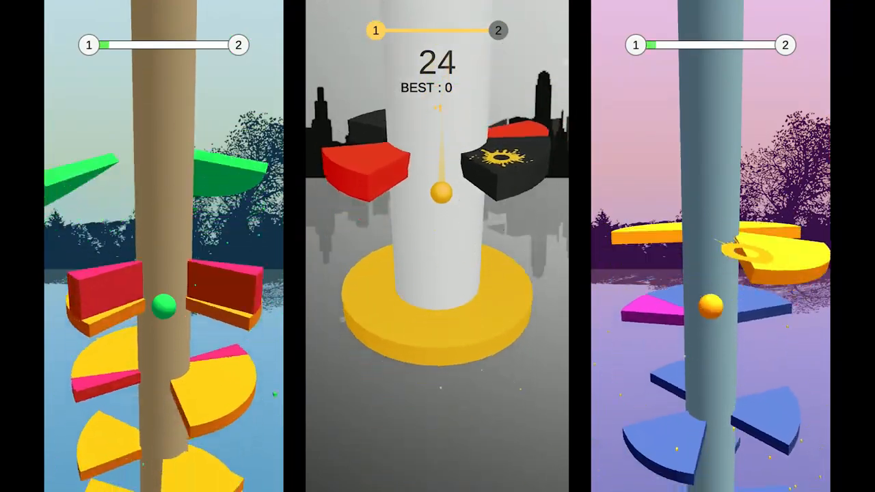